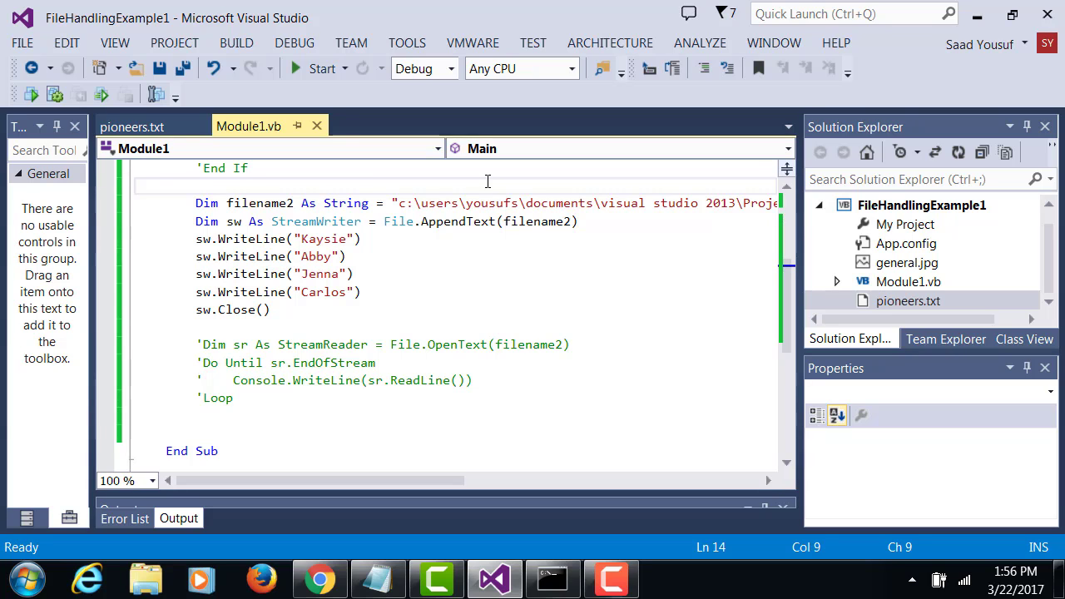
# - Write Dim namesArray As String = {""} above the filename2 declaration
pyautogui.write('Dim na')
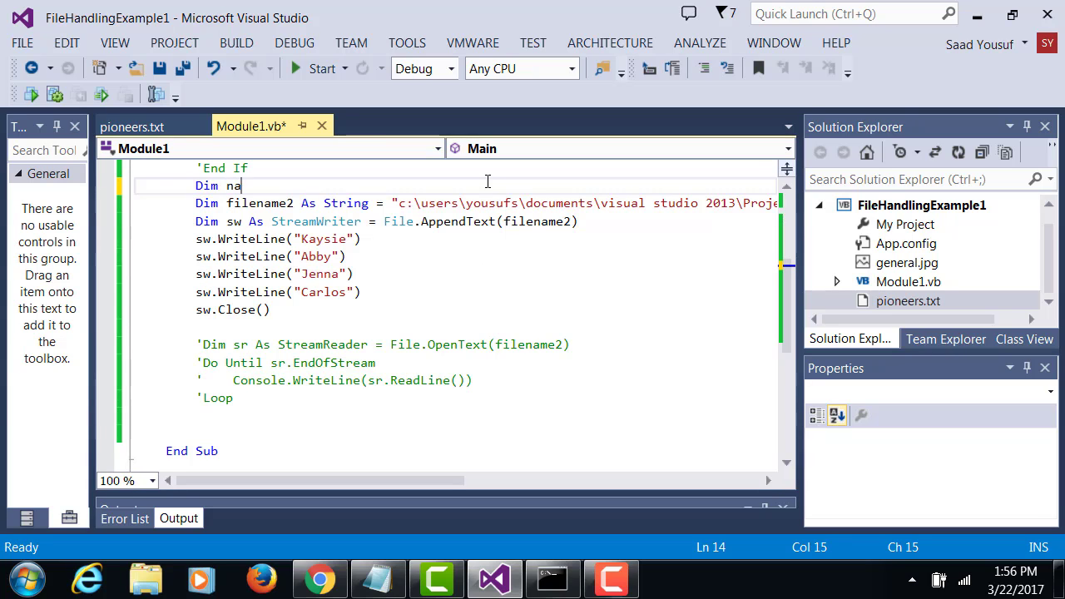
pyautogui.write('mesArray As String = {"')
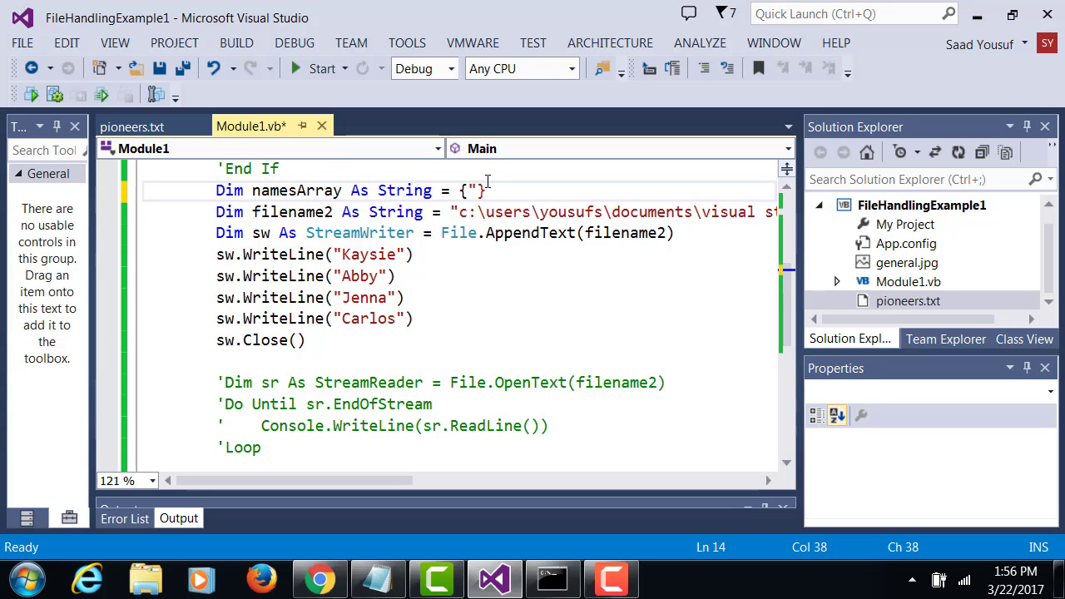
# - Fill namesArray() with "Ali", "Mark", "Sara", "Samuel" in its initializer
pyautogui.write('"Ali",')
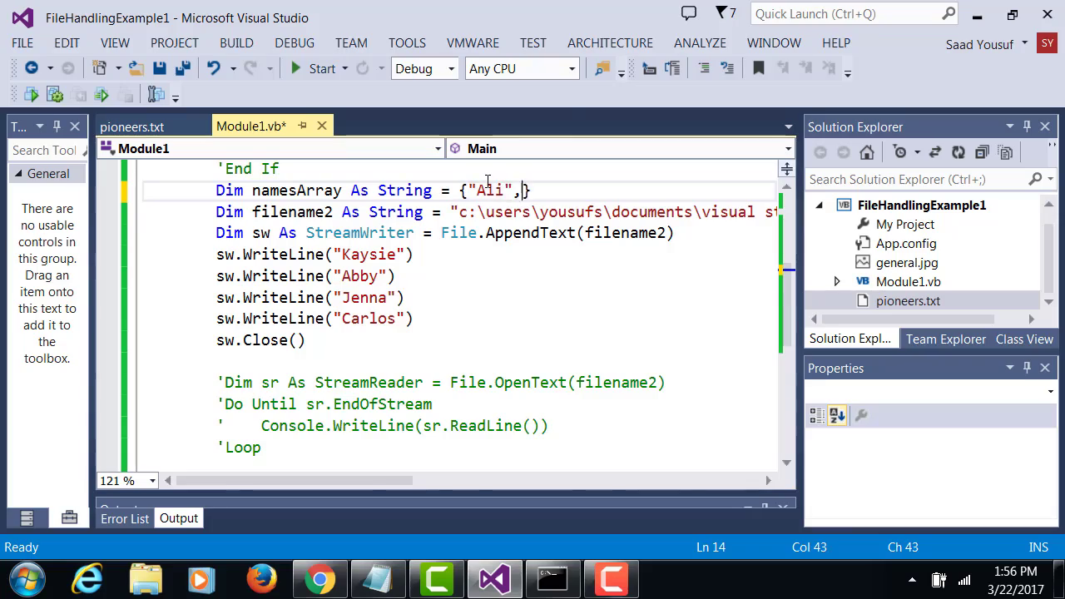
pyautogui.write('"Mark", "Sara", "Samuel"')
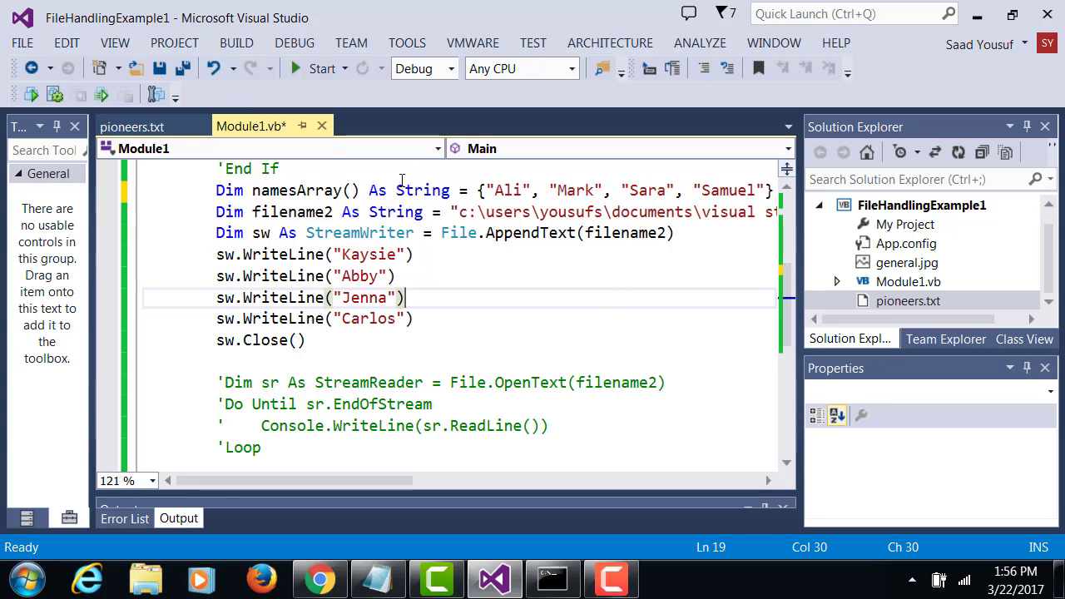
pyautogui.moveTo(313, 189)
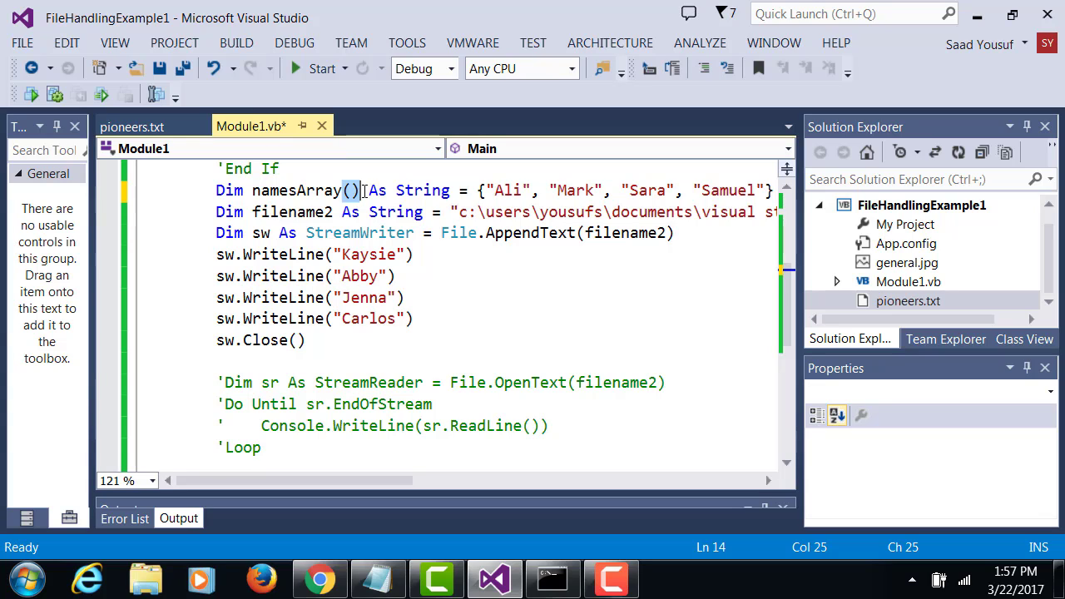
pyautogui.moveTo(843, 264)
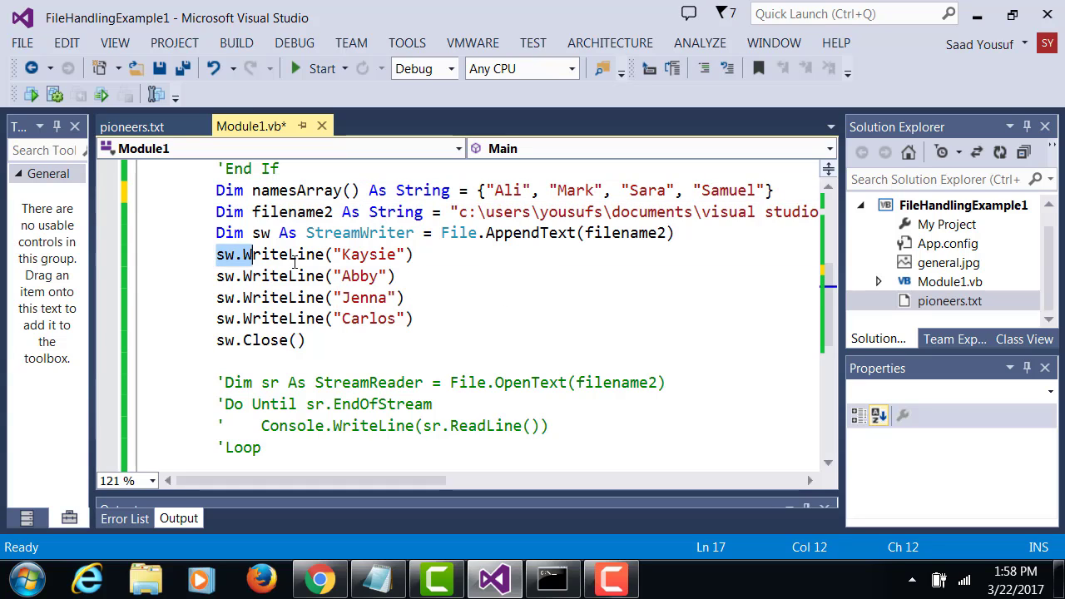
# - Delete the four hard-coded sw.WriteLine lines and start a For statement in their place
pyautogui.moveTo(243, 255); pyautogui.dragTo(413, 318)
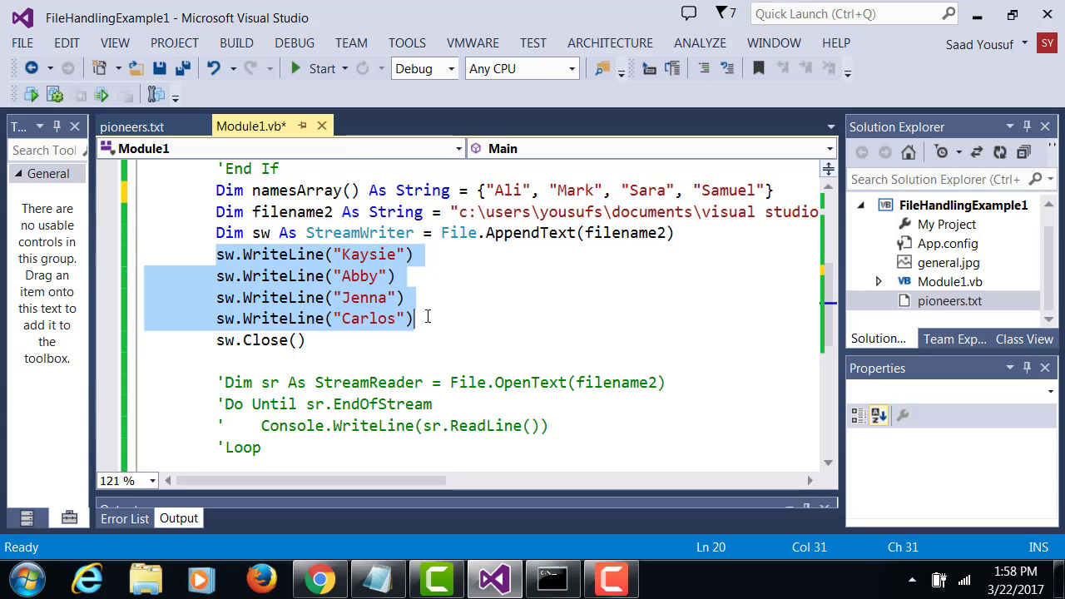
pyautogui.write('fo')
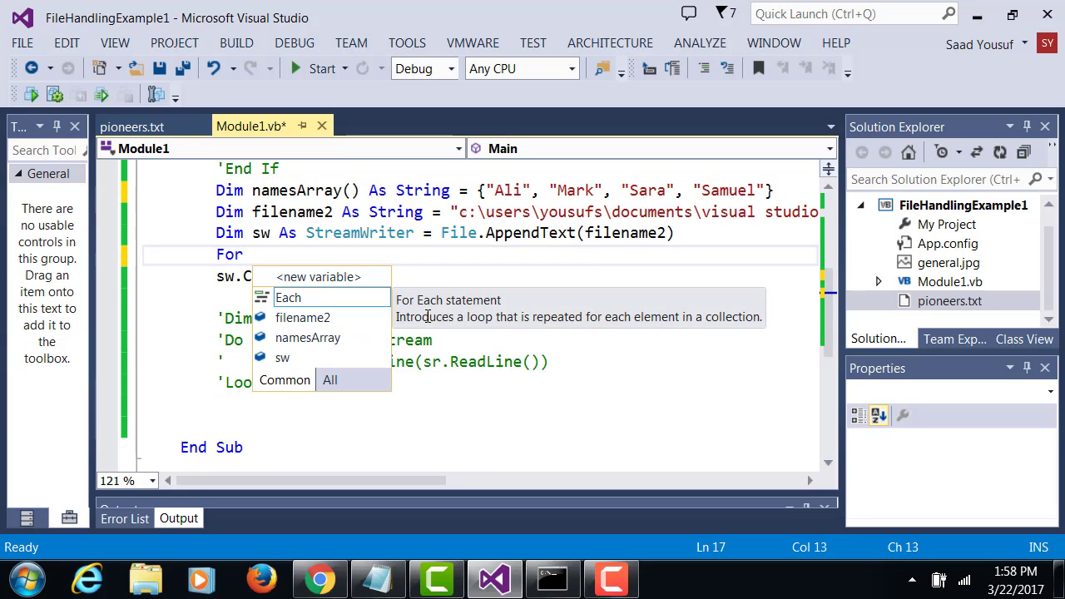
# - Write the loop header For ctr = 0 To UBound(namesArray) with its matching Next
pyautogui.write('ctr')
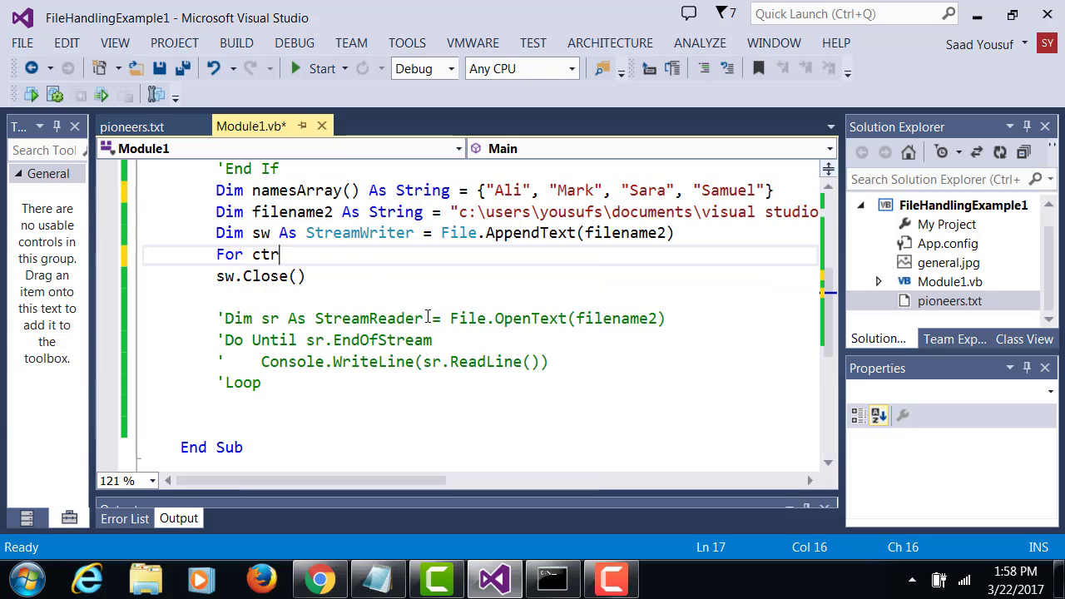
pyautogui.write('=')
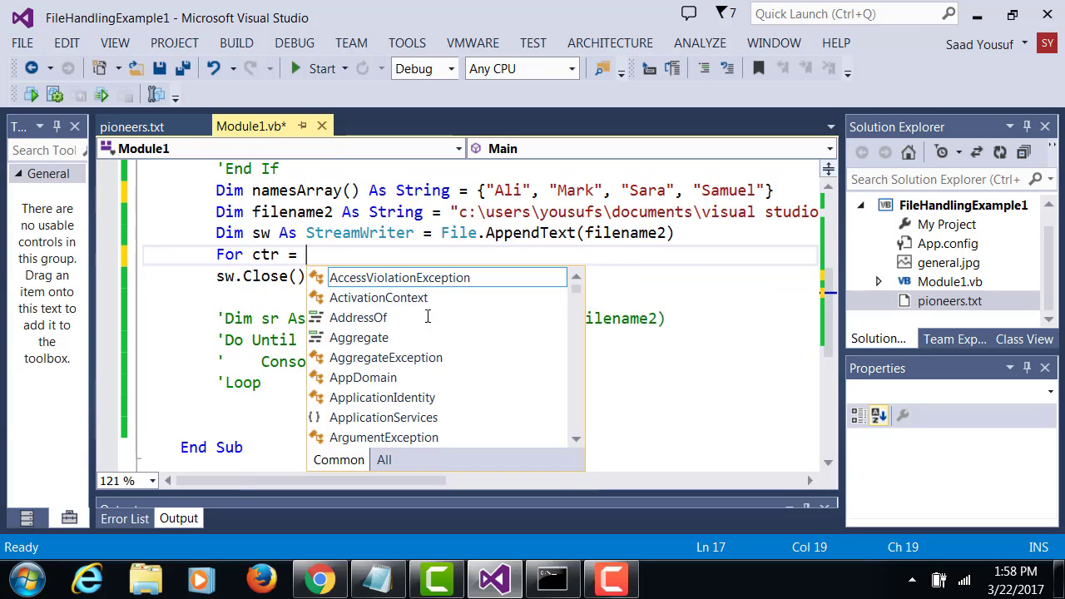
pyautogui.write('1 to')
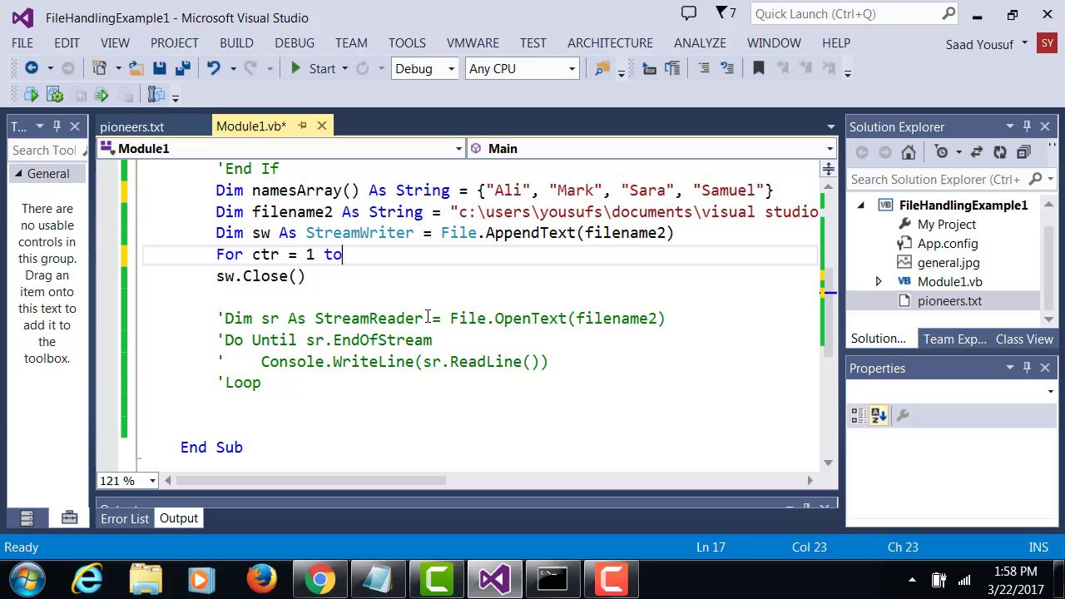
pyautogui.write('0 t')
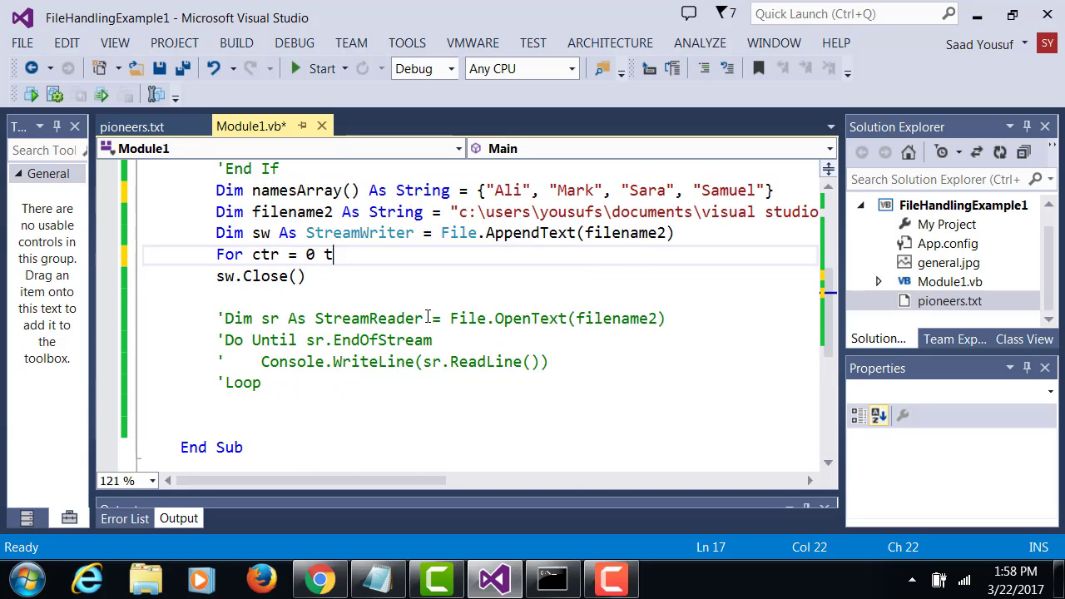
pyautogui.write('o')
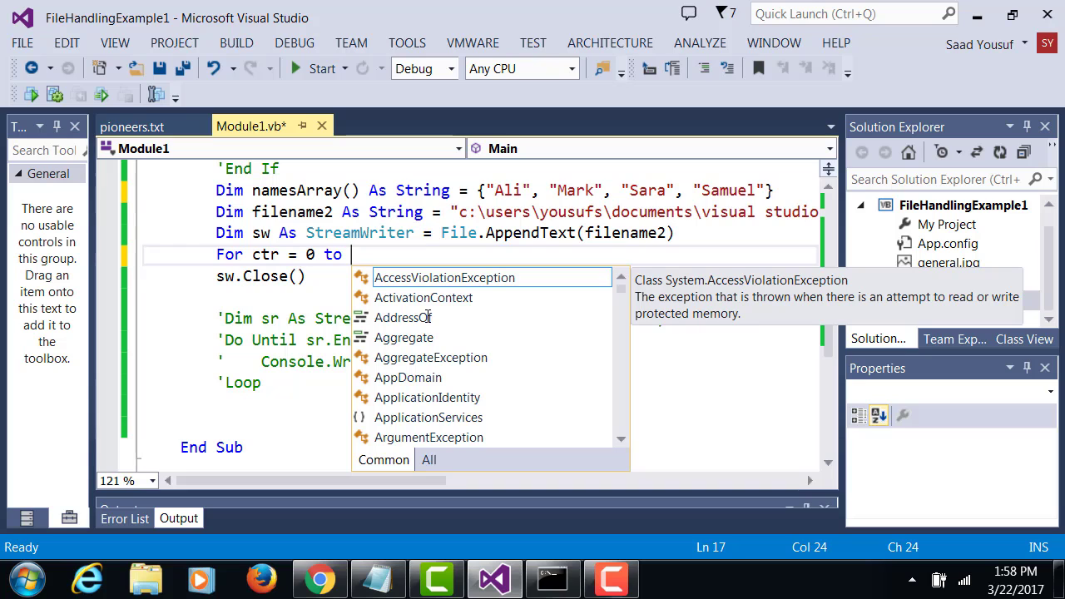
pyautogui.write('UBound(namesArray')
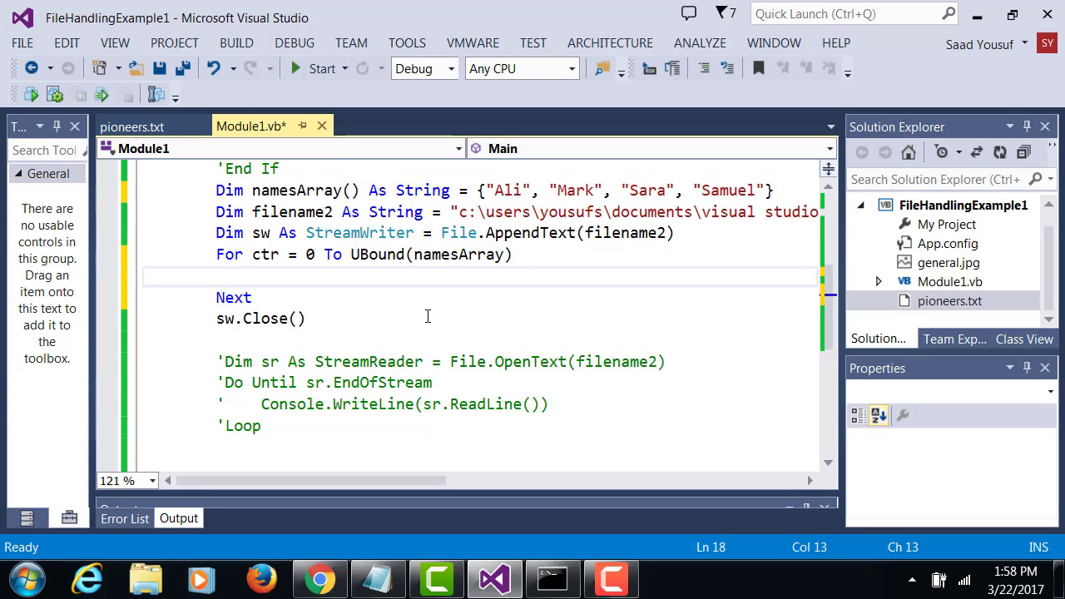
# - Inside the loop, write sw.WriteLine(names and complete it to namesArray via IntelliSense
pyautogui.write('sw')
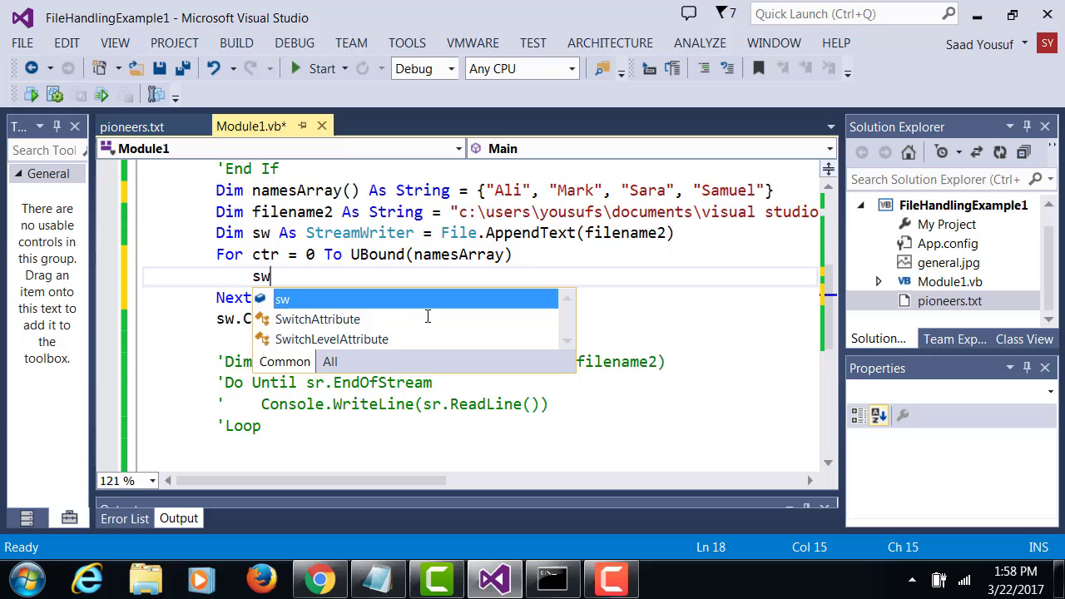
pyautogui.write('.WriteLine')
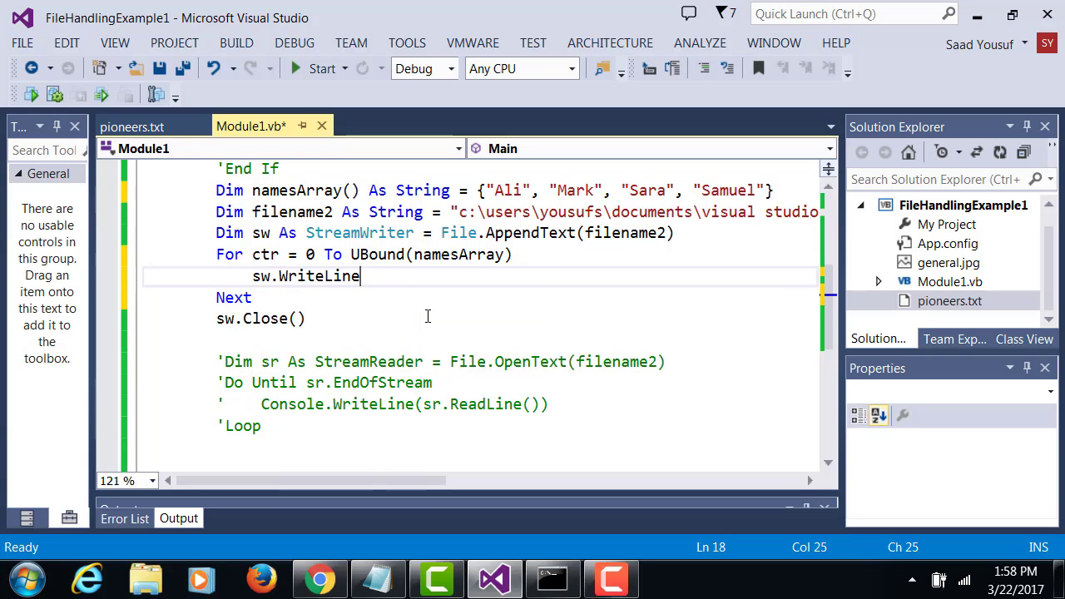
pyautogui.write('(n')
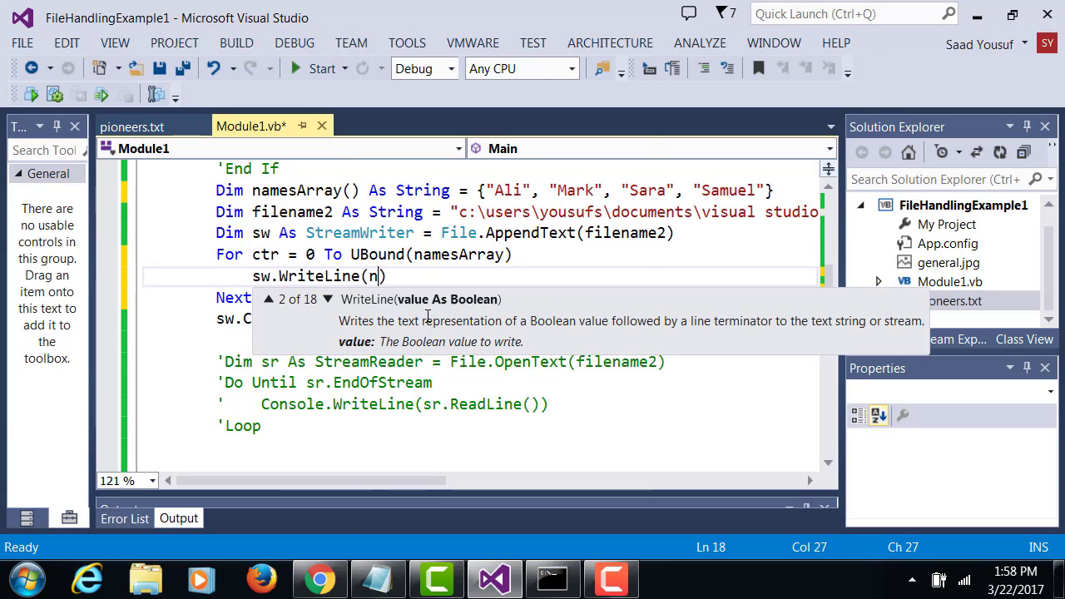
pyautogui.write('ames')
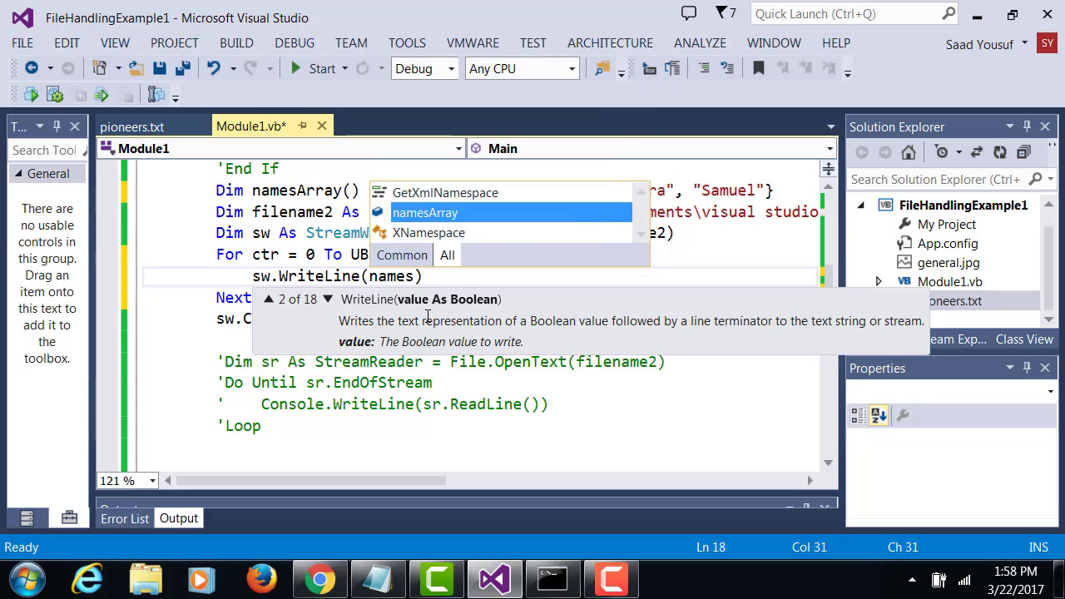